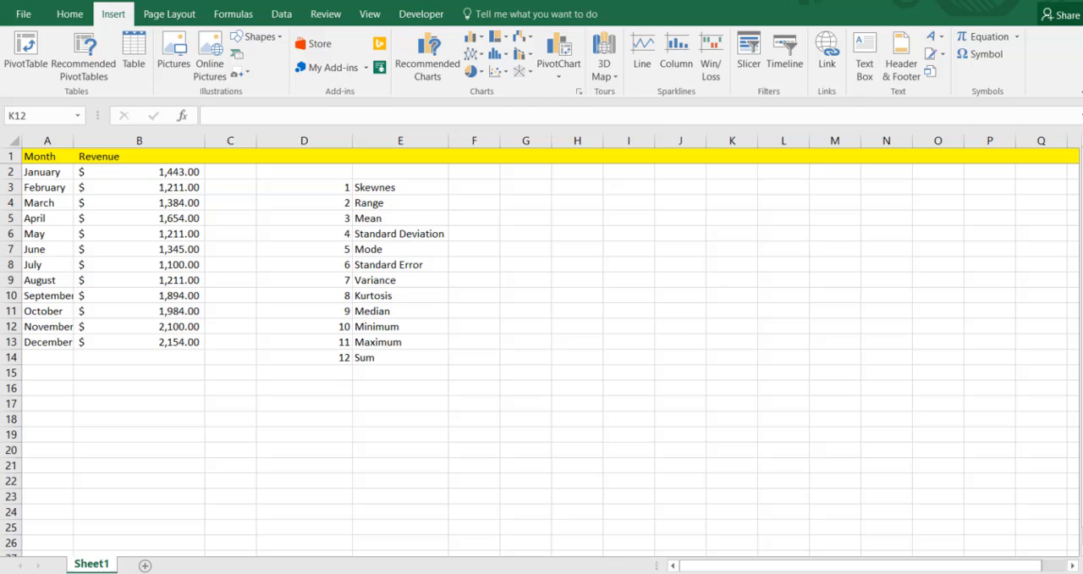
mouse_move(644, 278)
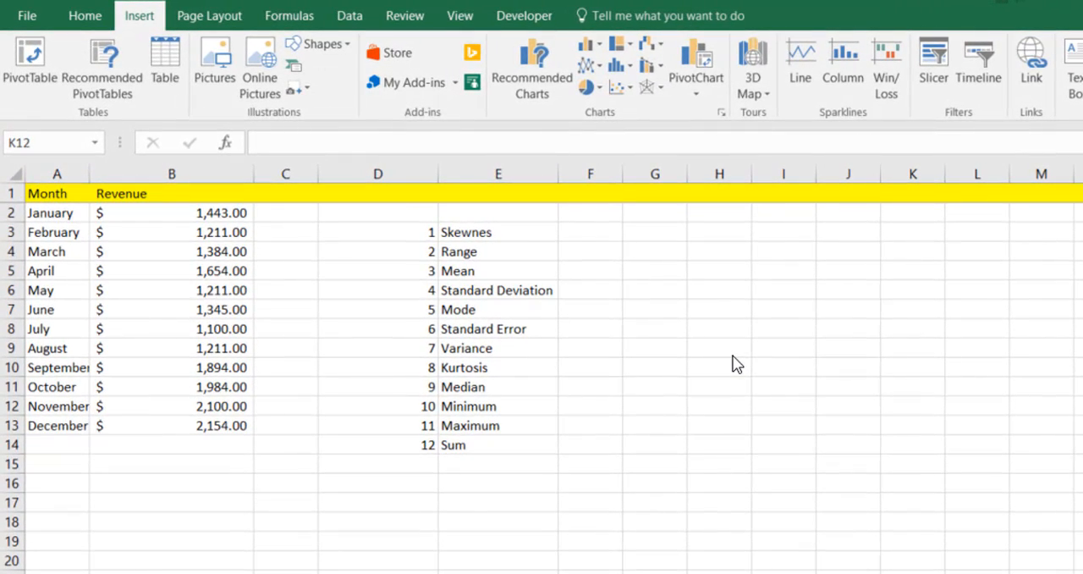
mouse_move(470, 244)
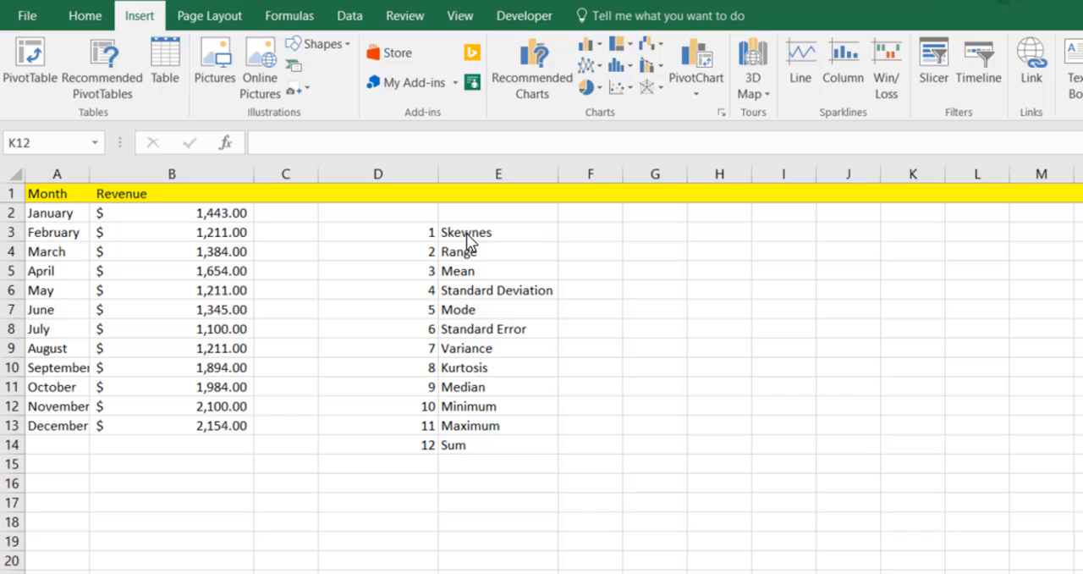
mouse_move(488, 290)
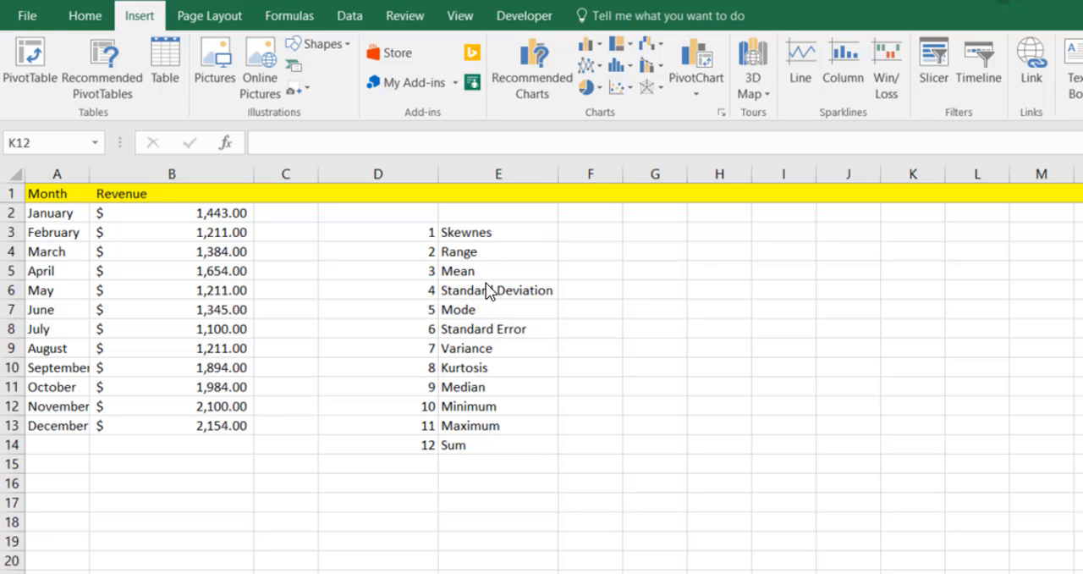
mouse_move(488, 318)
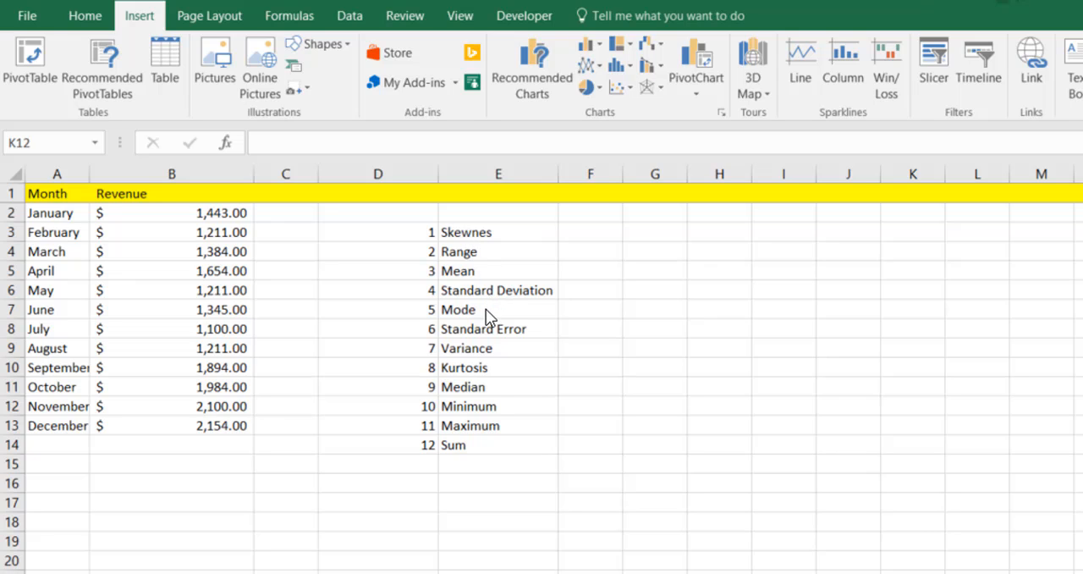
mouse_move(523, 378)
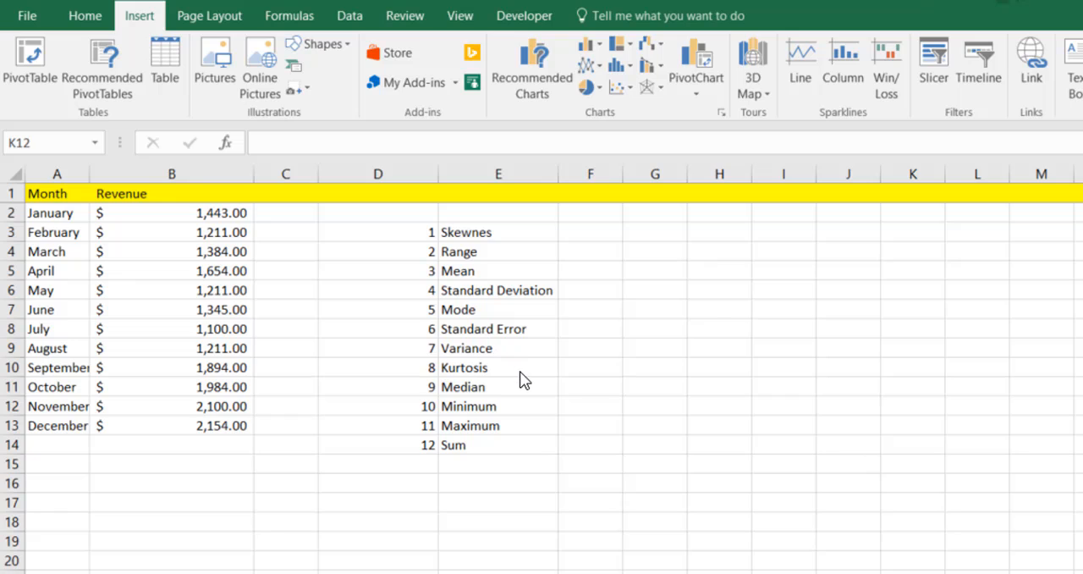
mouse_move(513, 402)
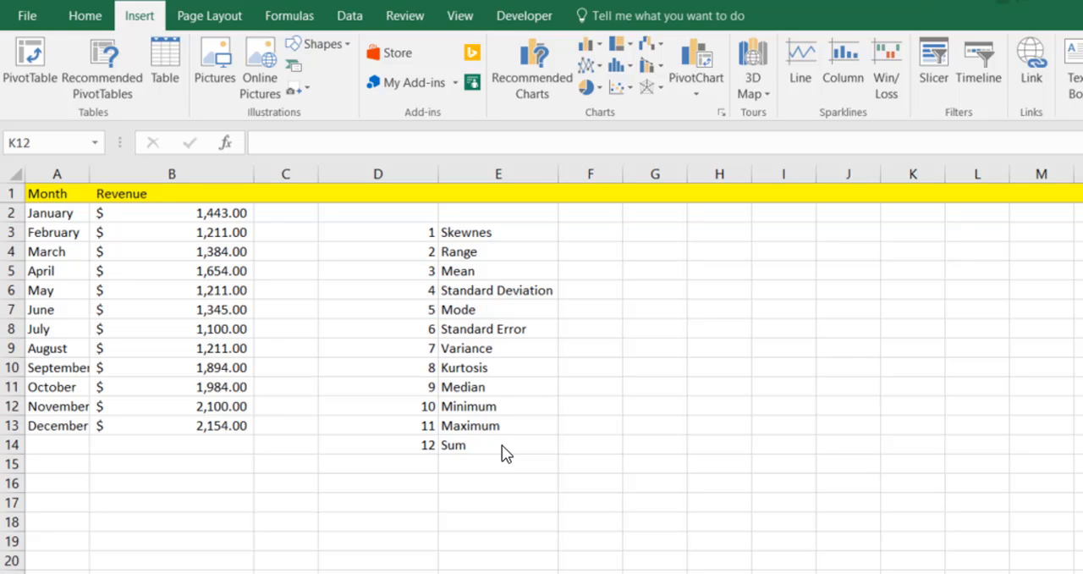
From the Data tab, open the Data Analysis tool list with Descriptive Statistics selected
left_click(349, 15)
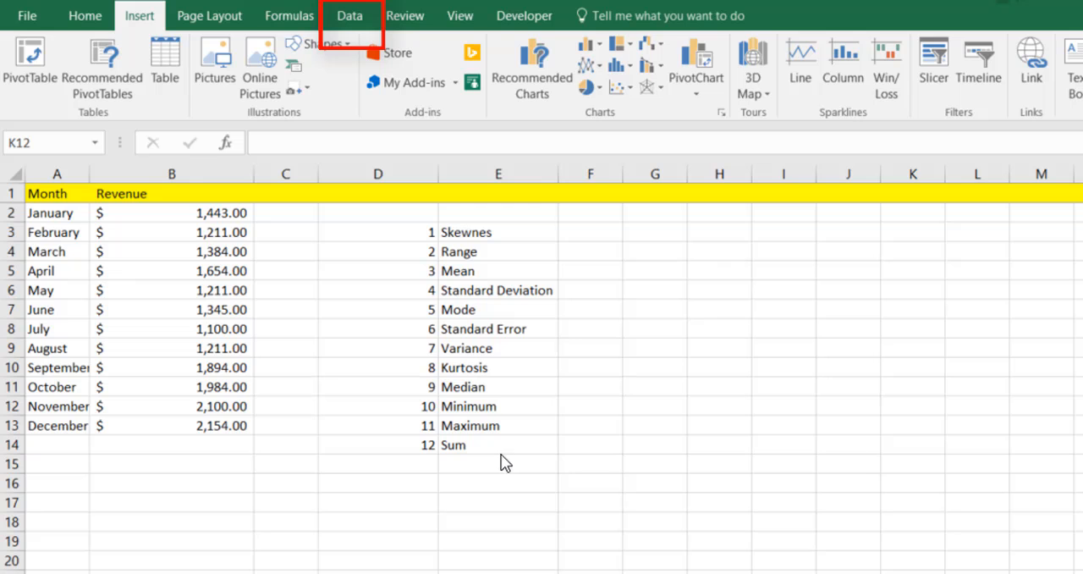
mouse_move(68, 175)
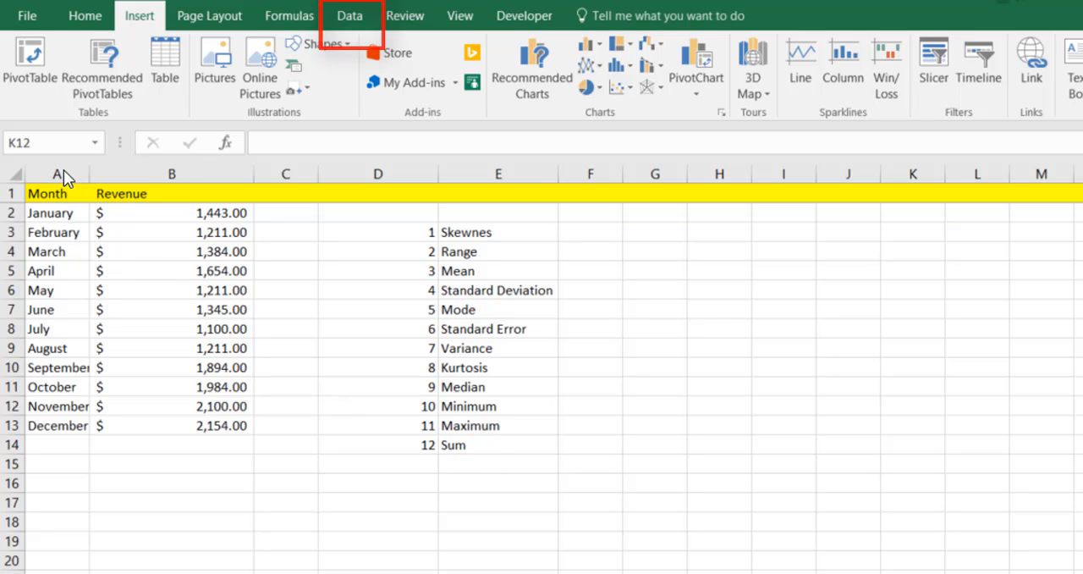
left_click(57, 173)
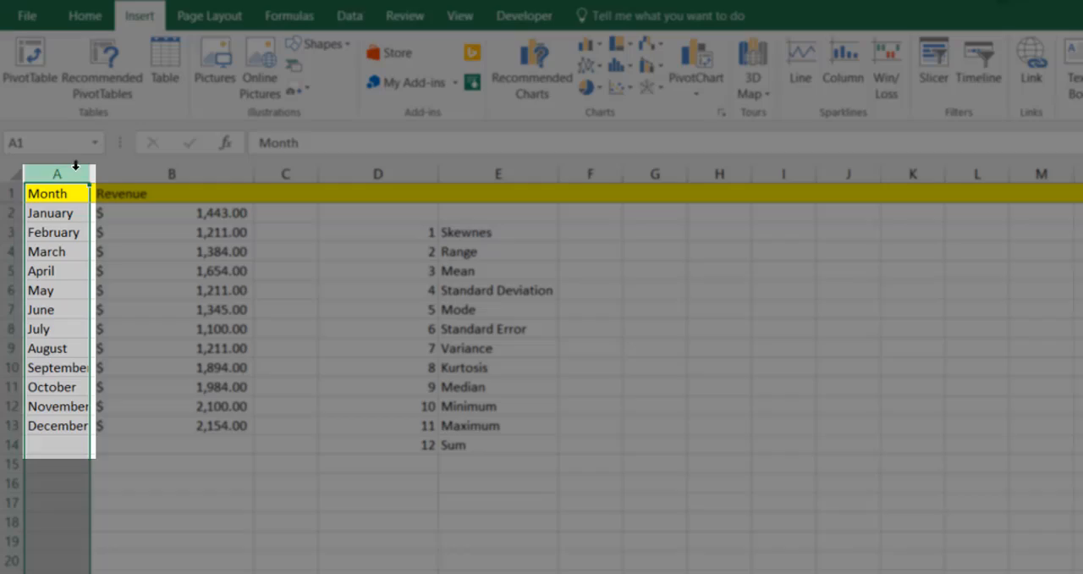
left_click(171, 174)
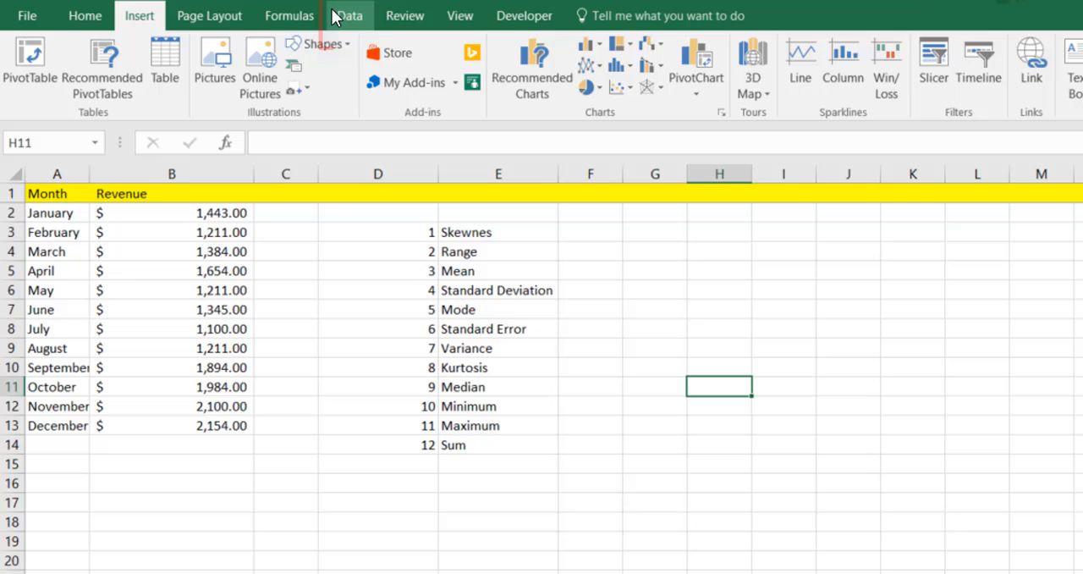
left_click(348, 15)
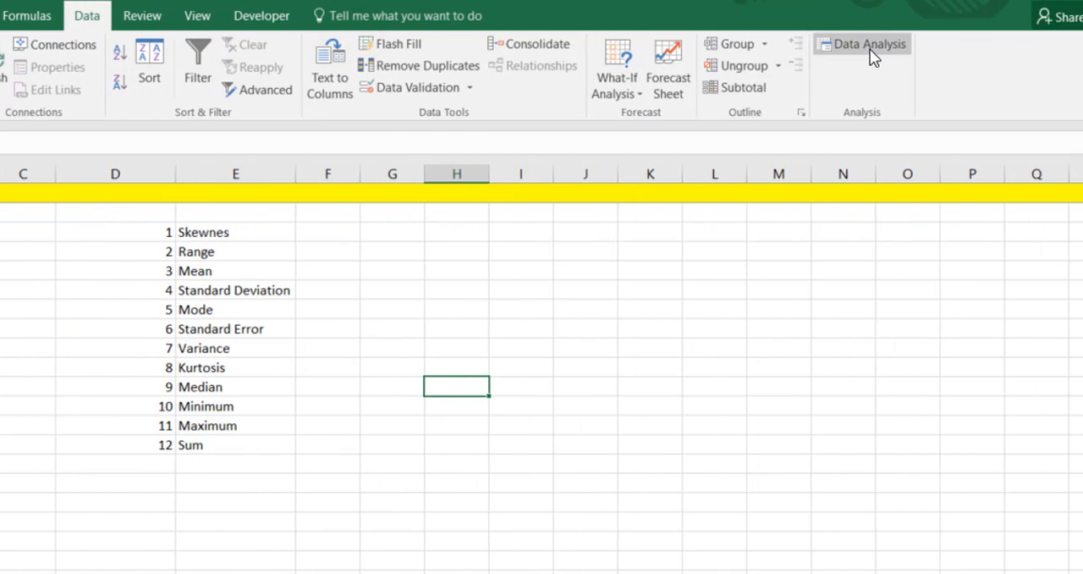
mouse_move(877, 53)
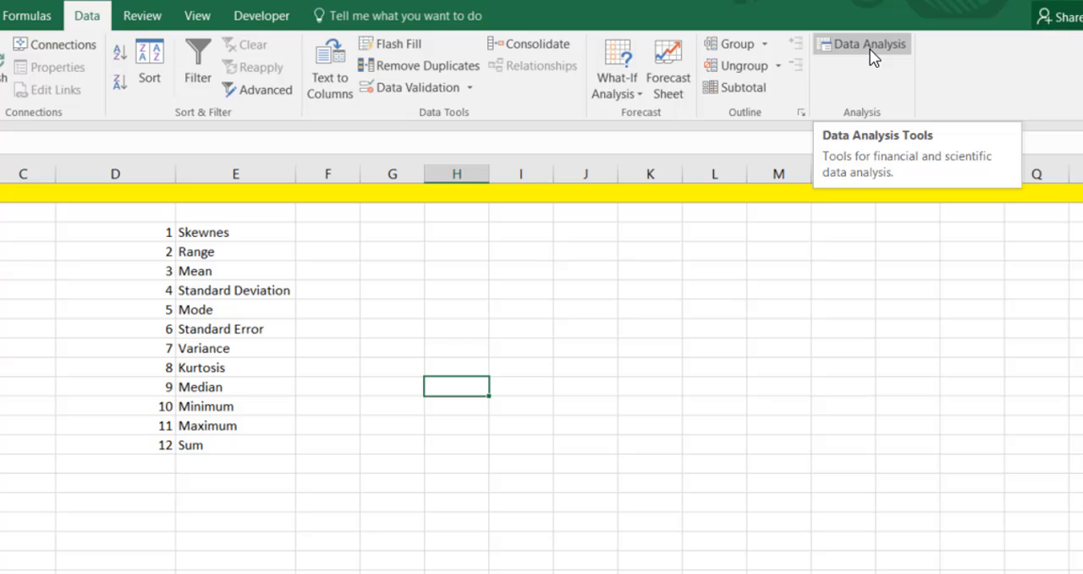
left_click(862, 44)
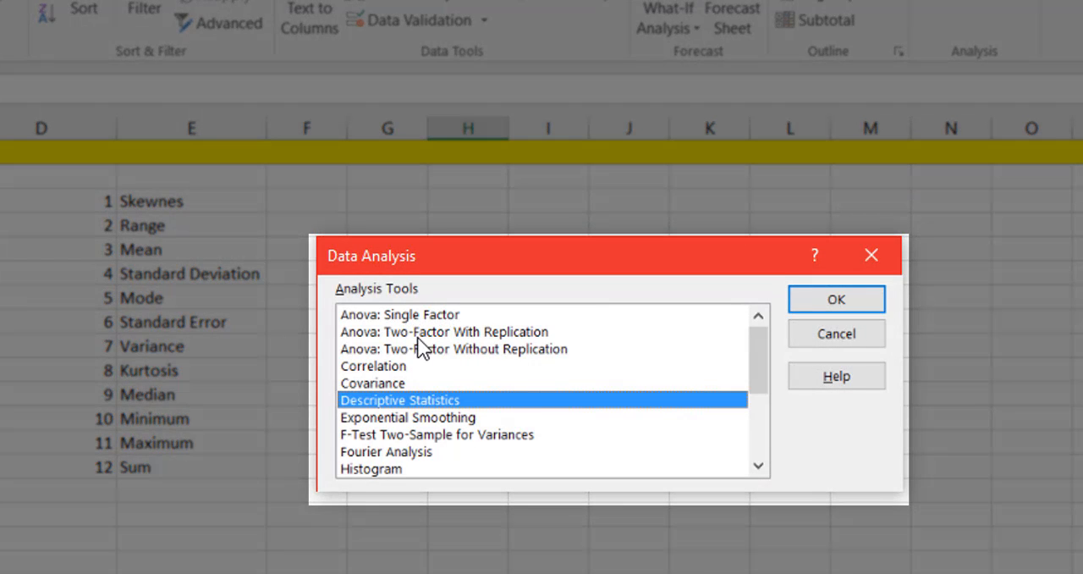
mouse_move(486, 326)
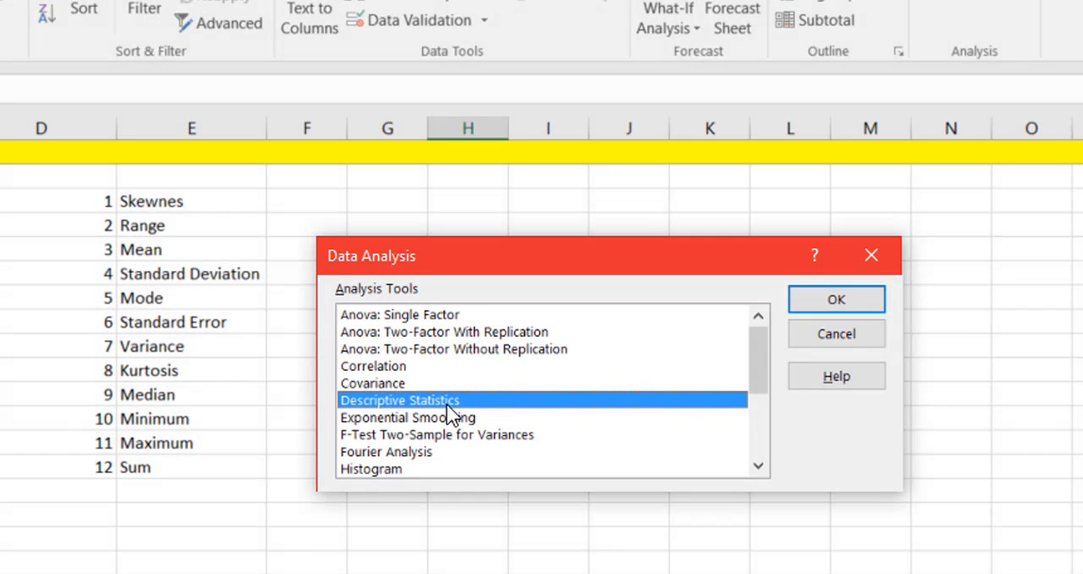
mouse_move(240, 543)
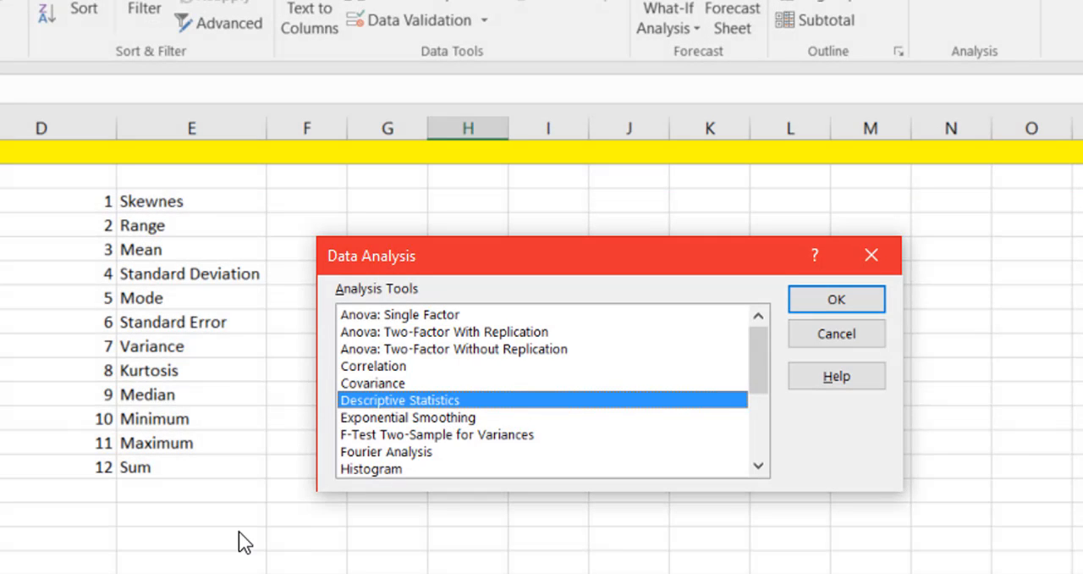
Open Descriptive Statistics and set the input range to revenue cells B2:B13
left_click(835, 299)
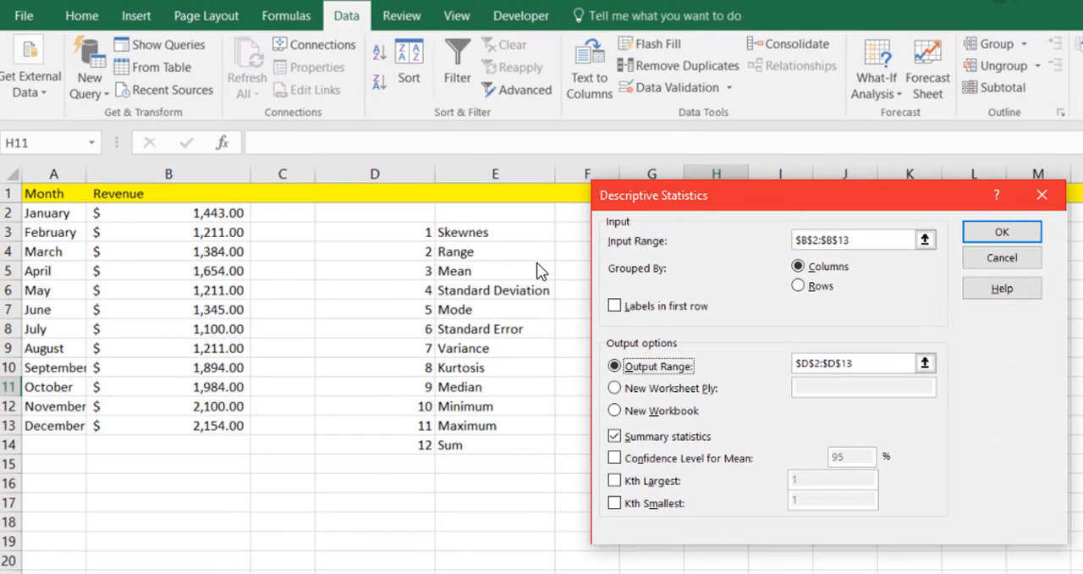
mouse_move(779, 345)
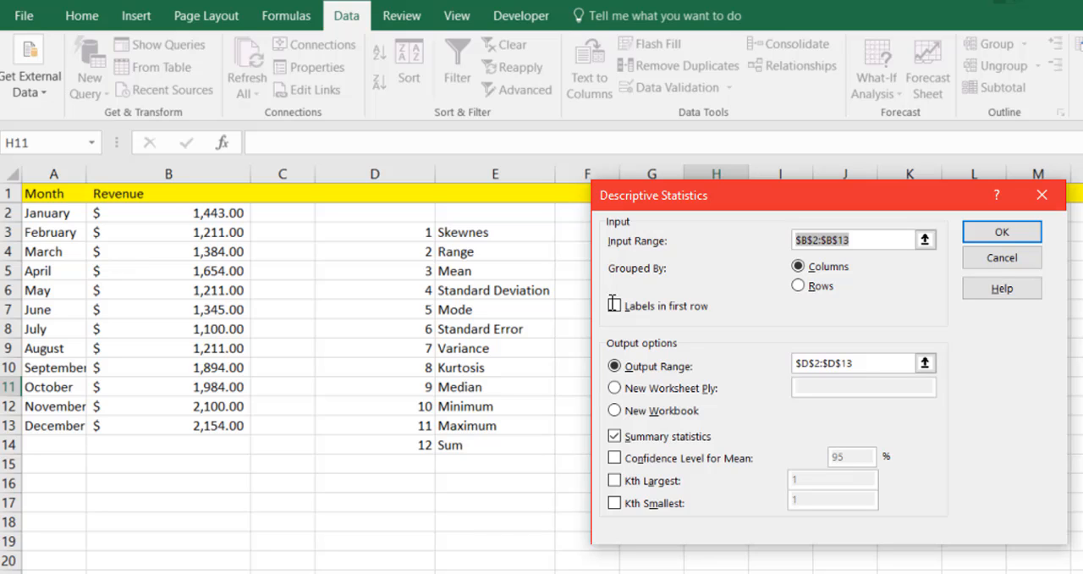
left_click(855, 240)
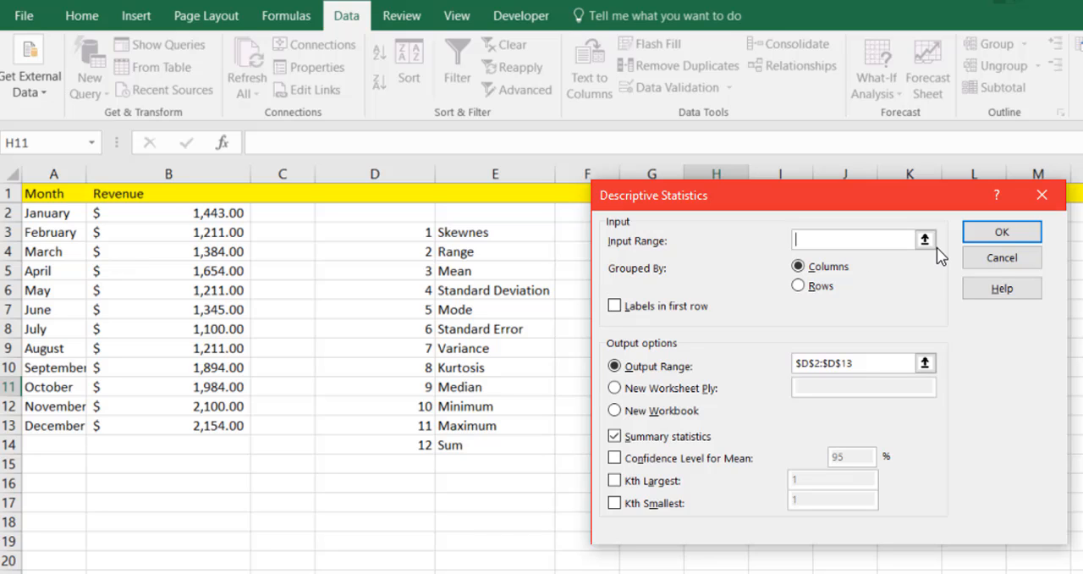
left_click(925, 239)
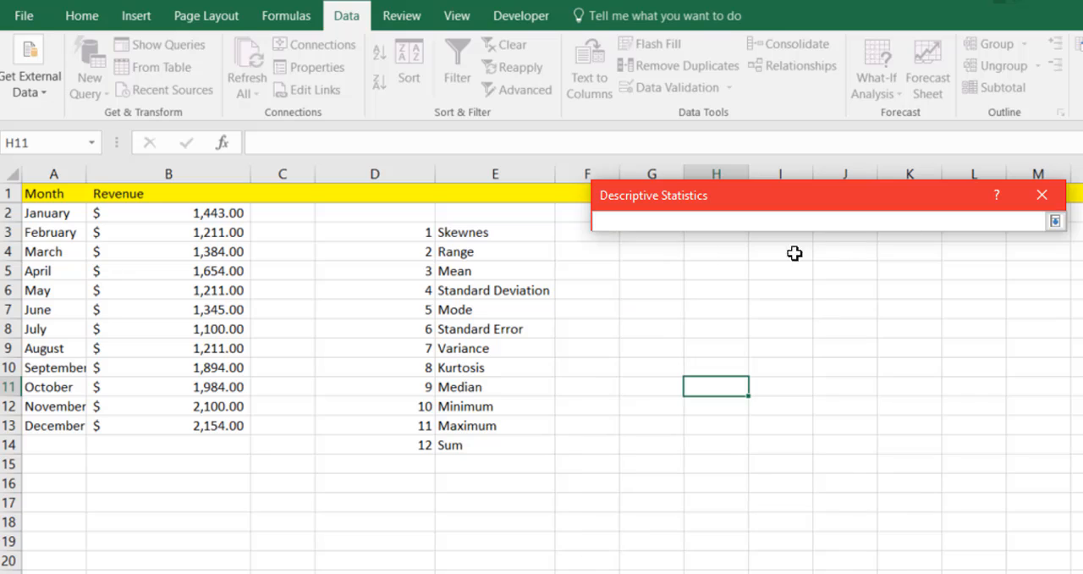
mouse_move(225, 246)
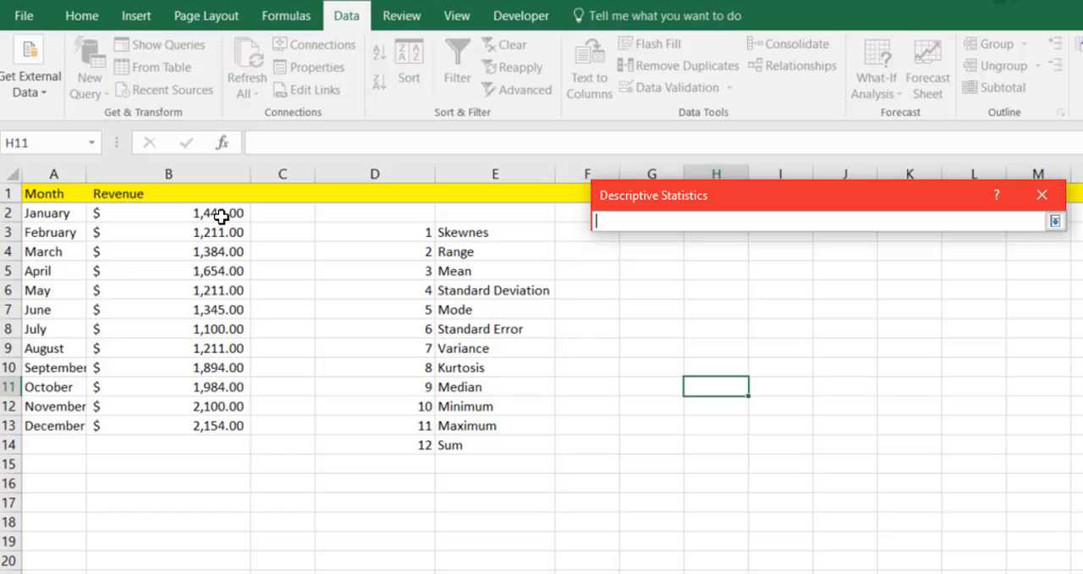
left_click_drag(168, 193, 169, 425)
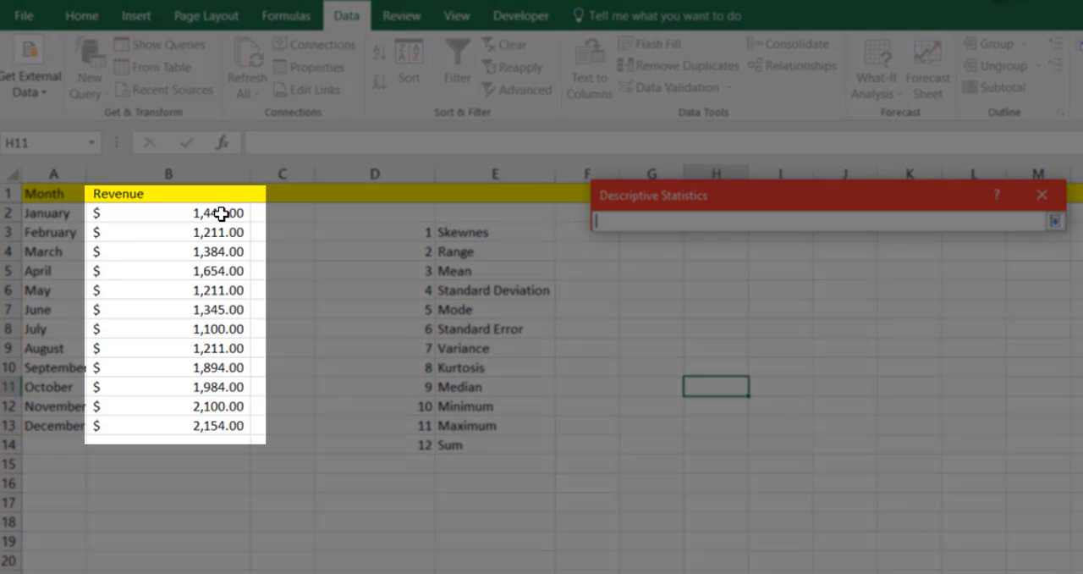
left_click_drag(218, 212, 218, 424)
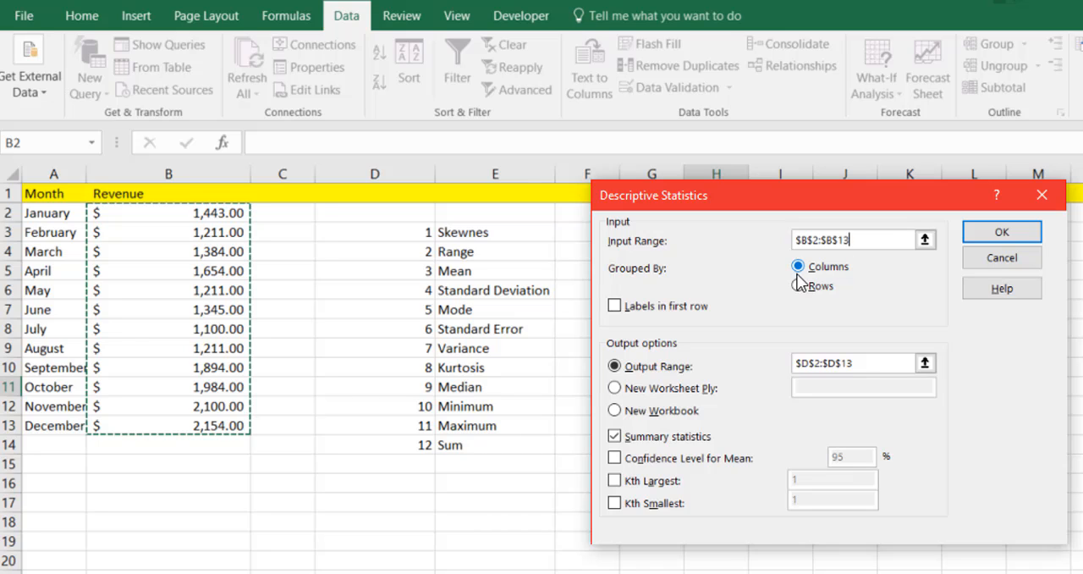
mouse_move(756, 300)
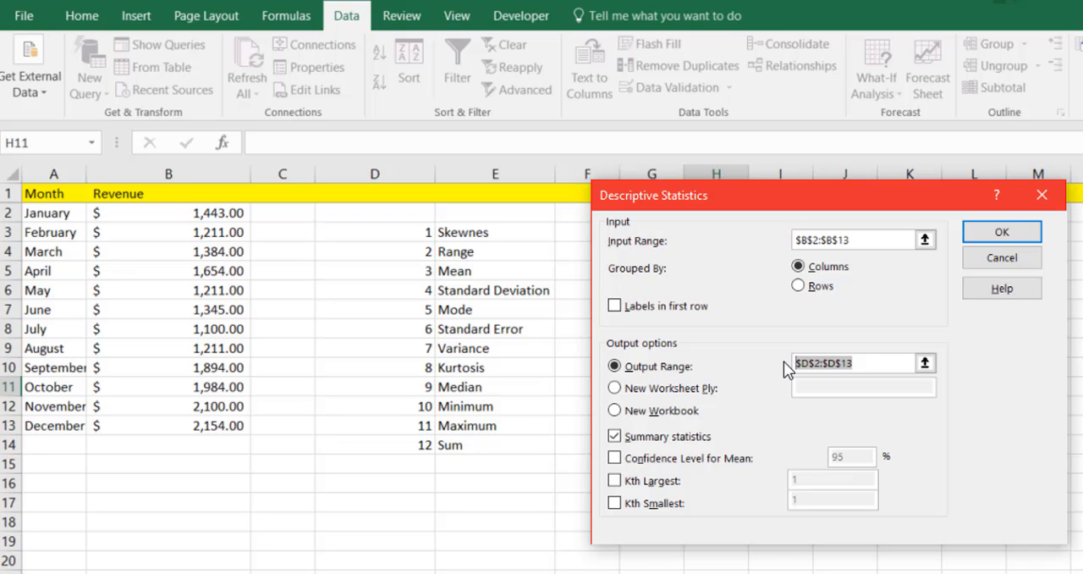
Replace the old column D output destination with cell $G$3
left_click(855, 363)
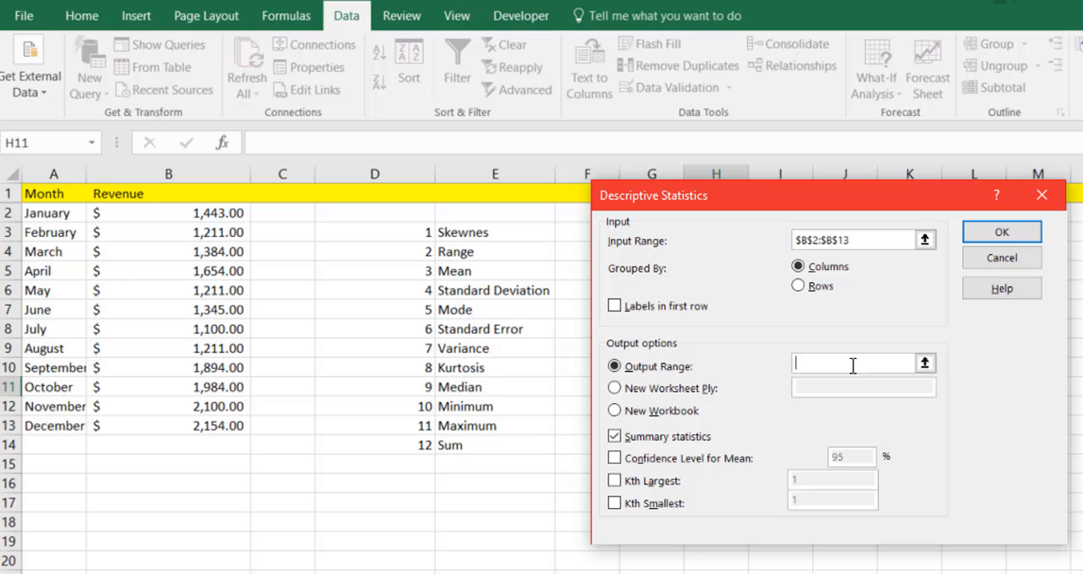
left_click(925, 363)
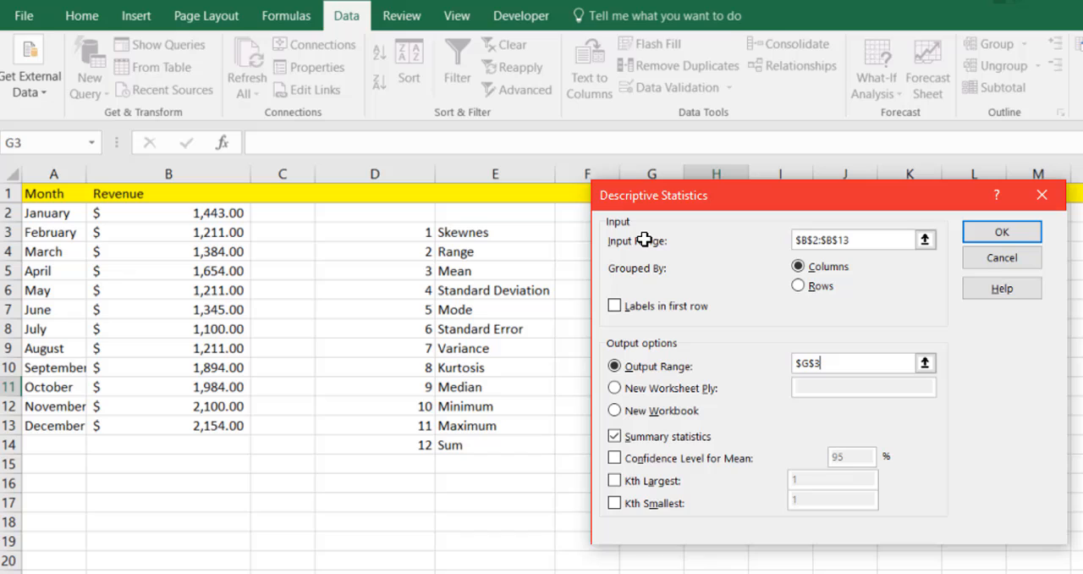
mouse_move(744, 372)
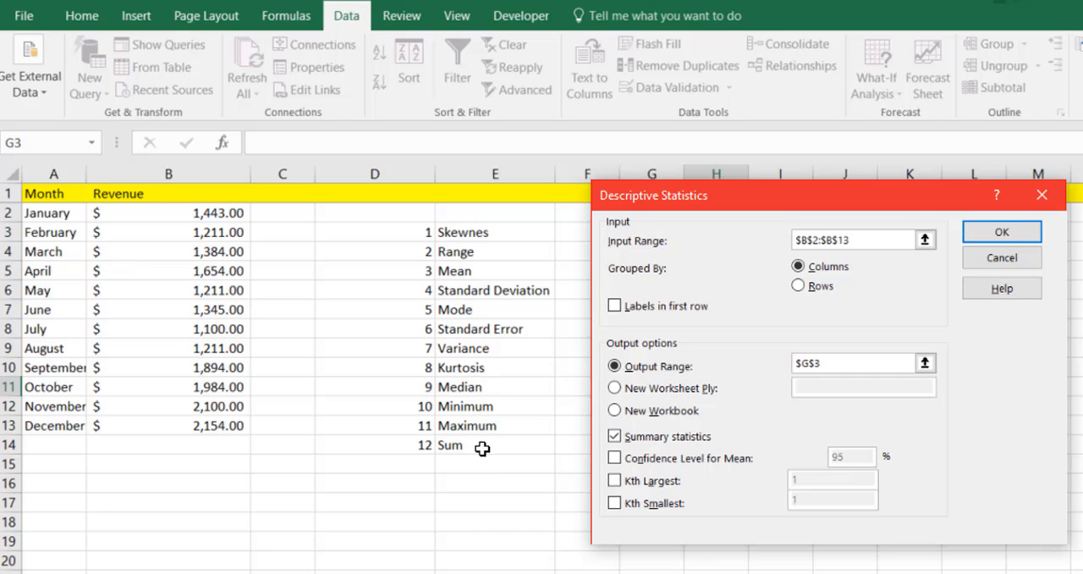
mouse_move(471, 232)
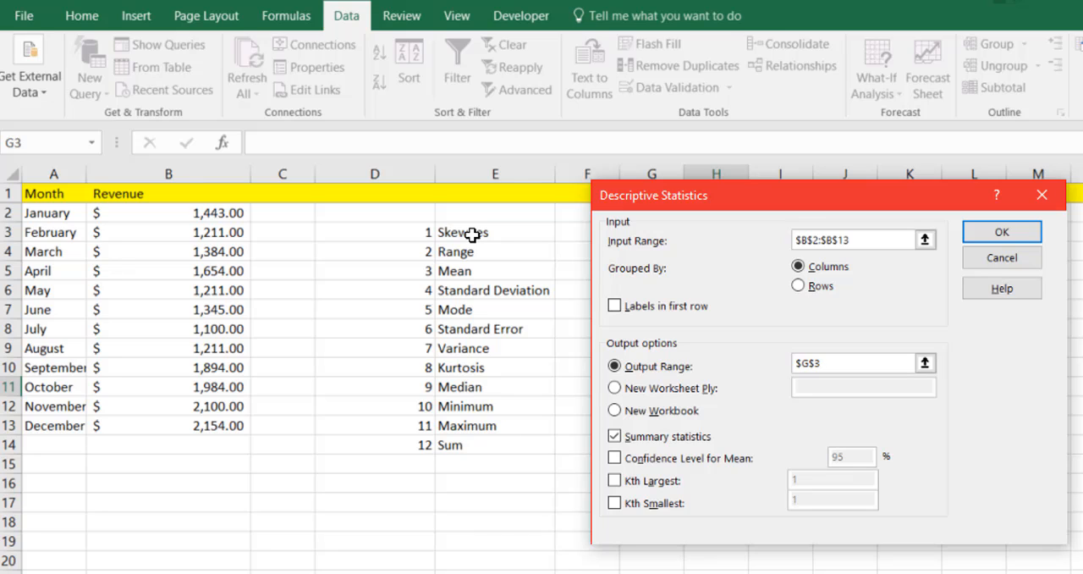
mouse_move(1001, 258)
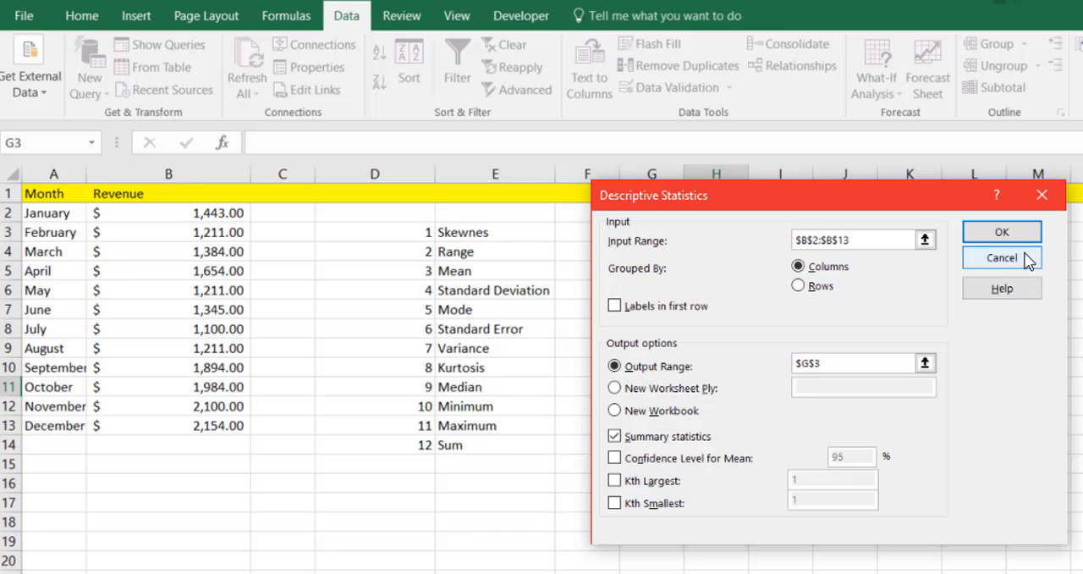
Output the revenue summary table to G3:H17, then check December's value in B13
left_click(1000, 231)
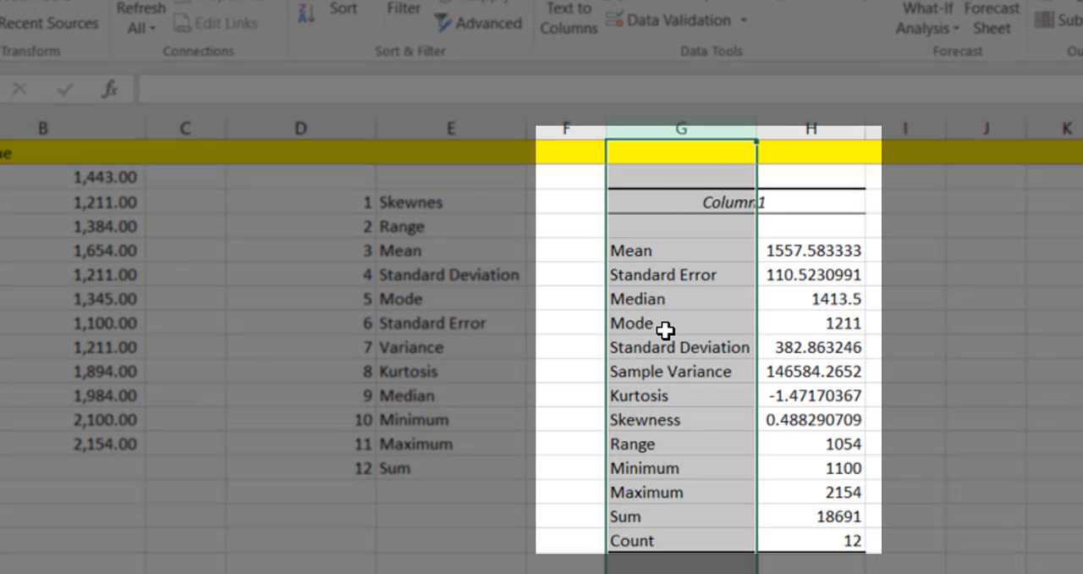
mouse_move(666, 362)
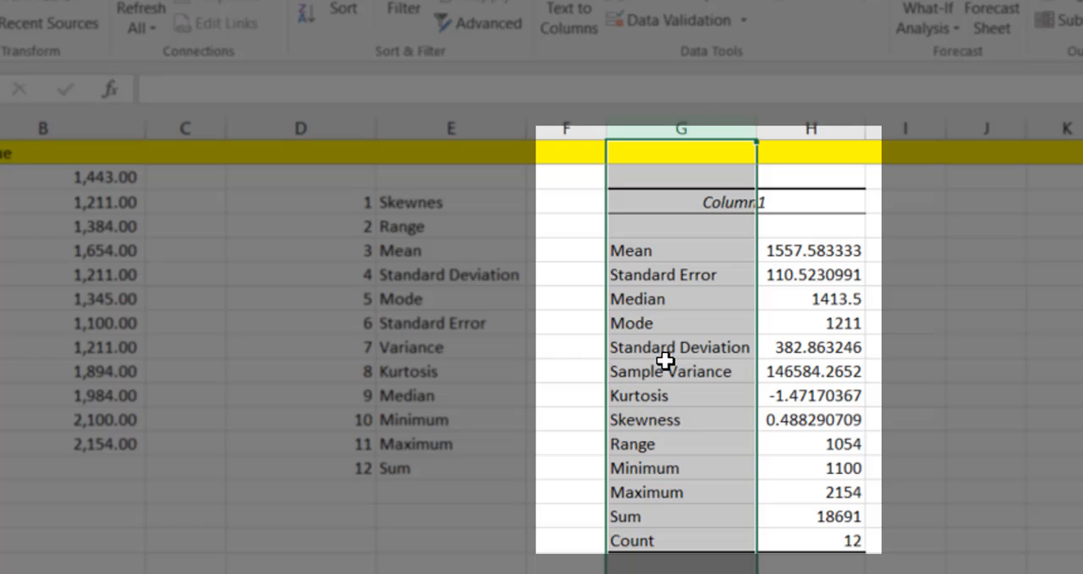
mouse_move(658, 386)
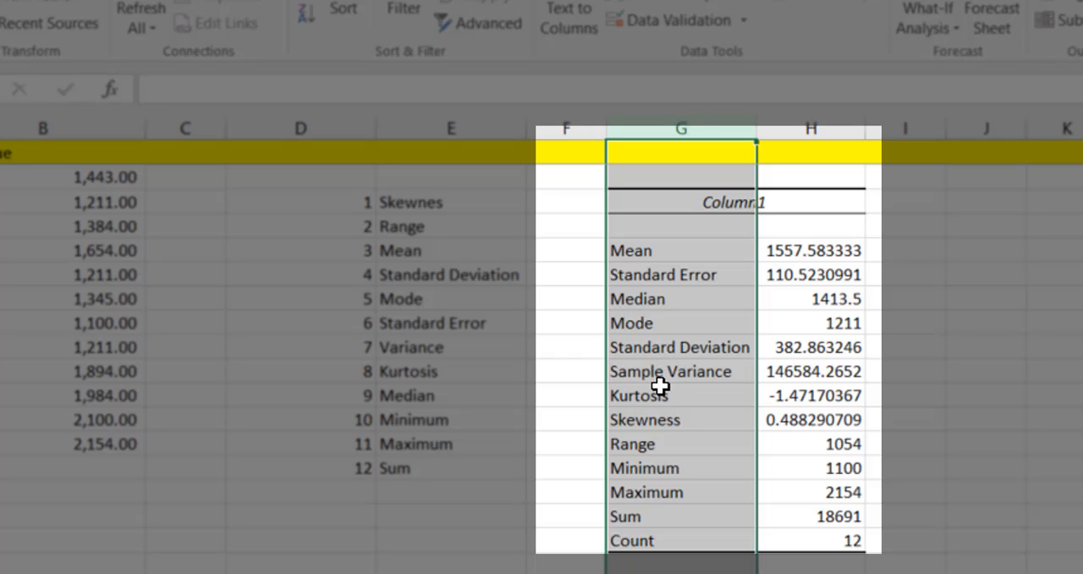
mouse_move(660, 467)
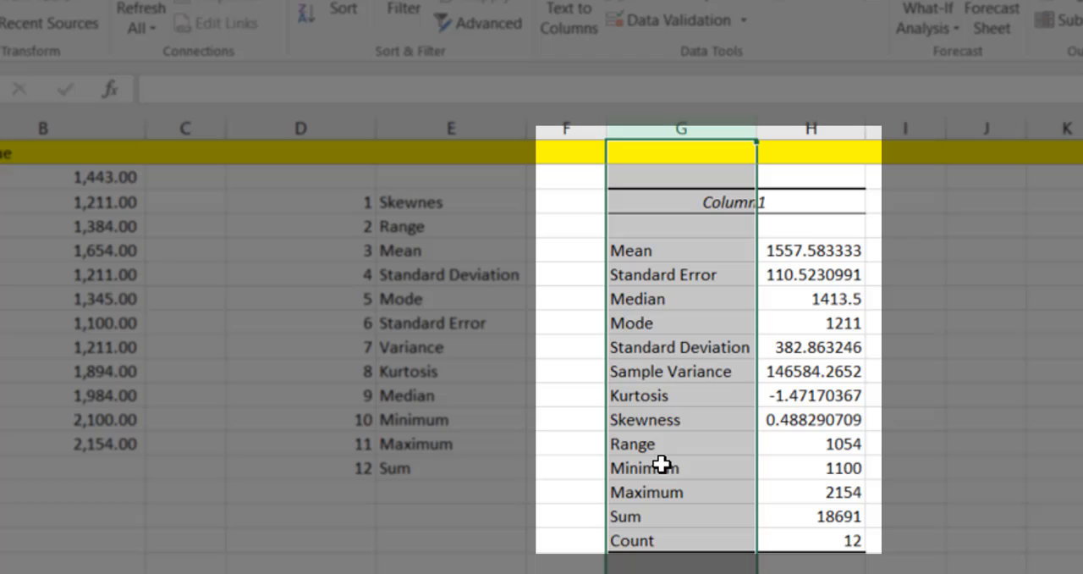
mouse_move(663, 505)
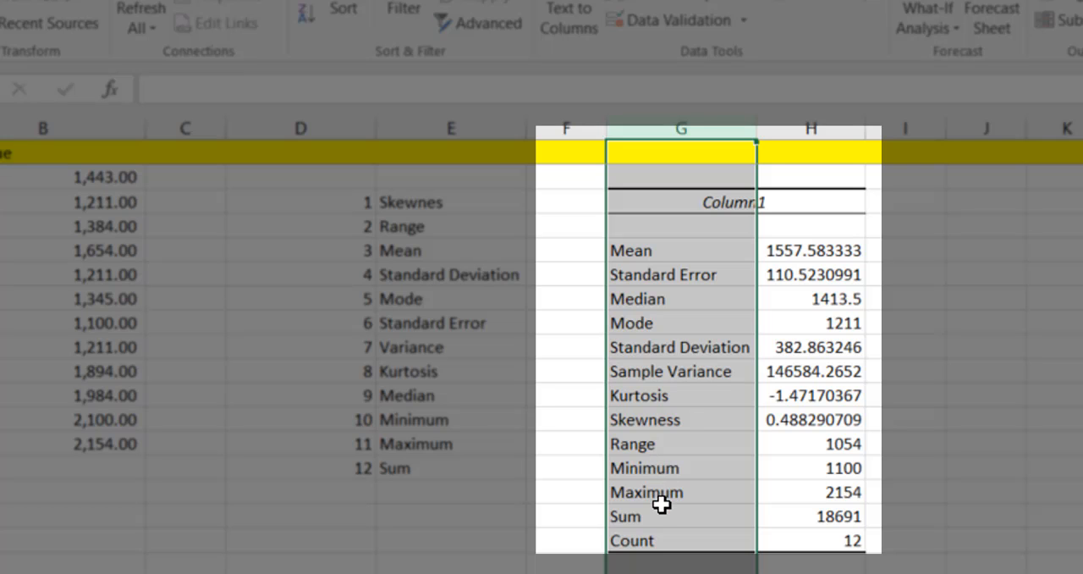
mouse_move(655, 535)
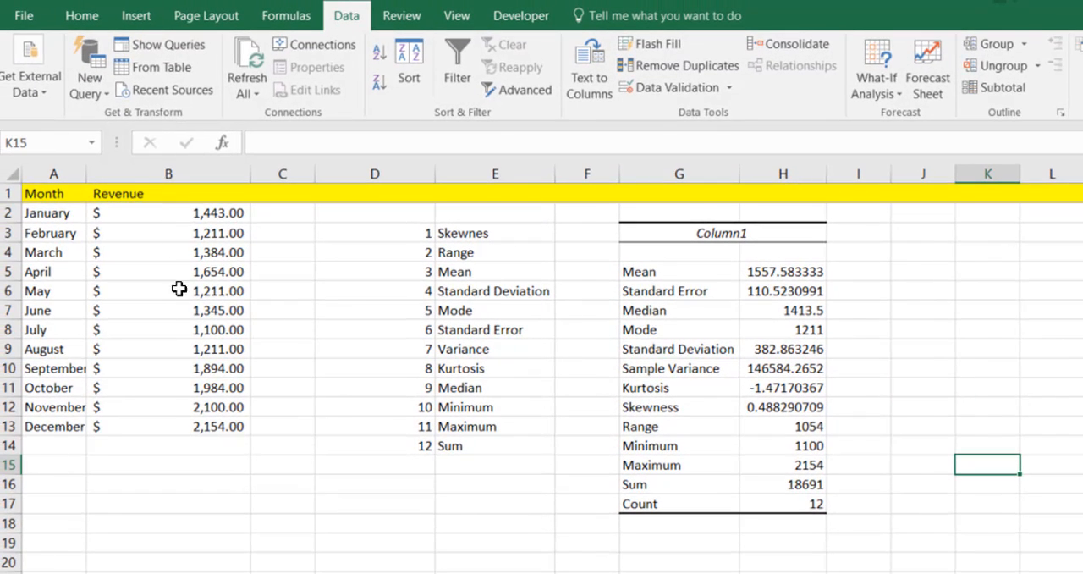
left_click(168, 427)
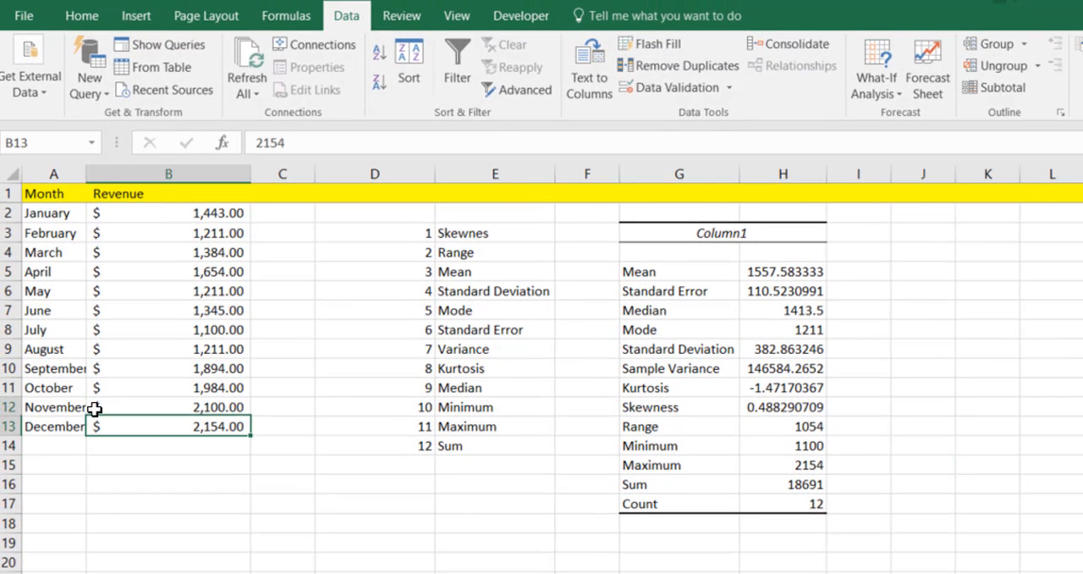